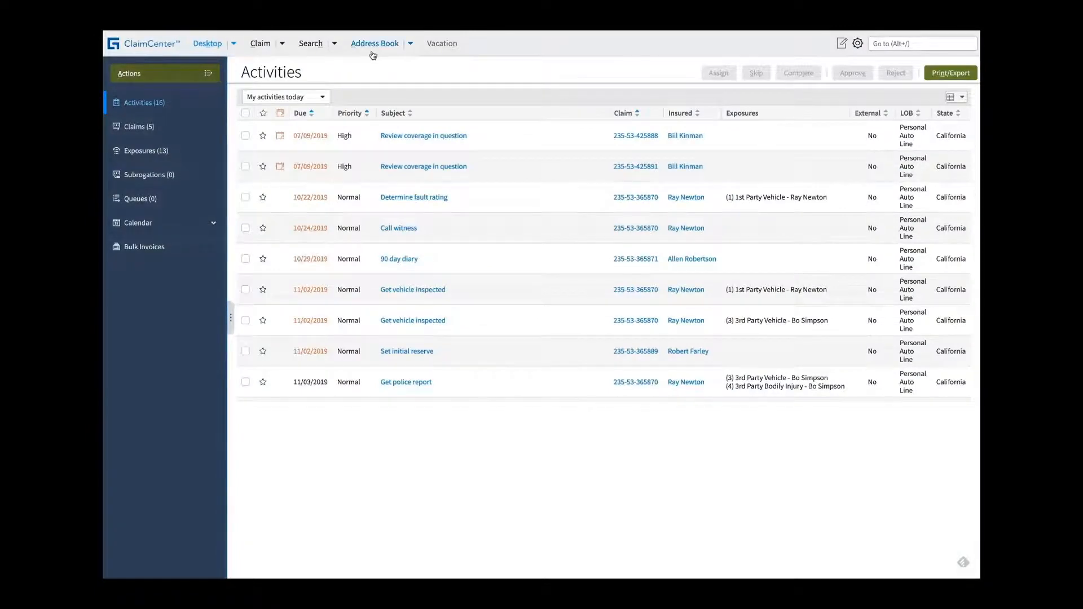
{"action": "double_click", "coordinate": [635, 197]}
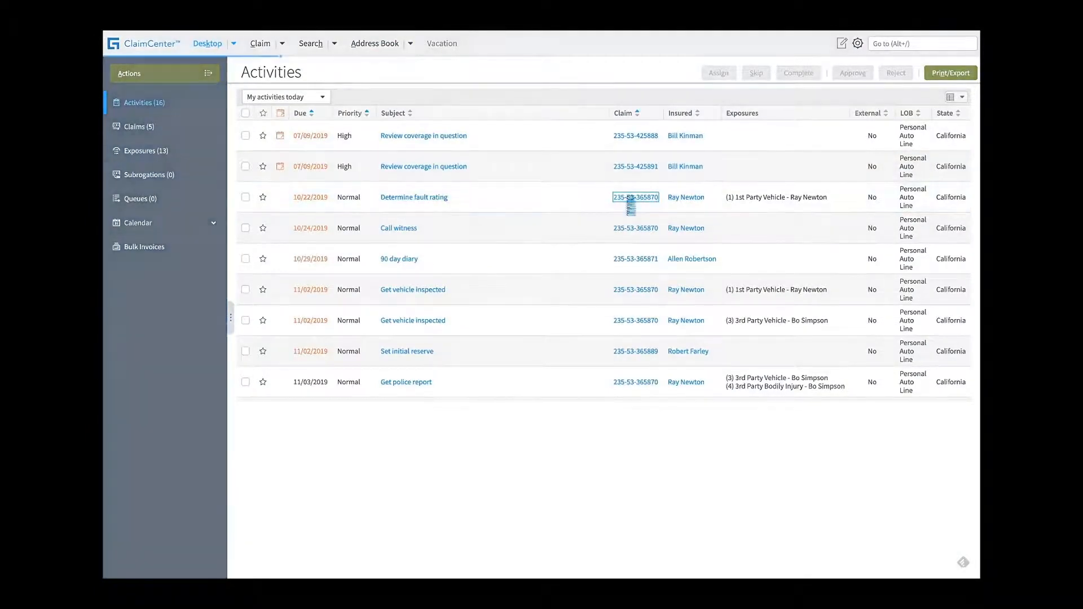
{"action": "left_click", "coordinate": [635, 197]}
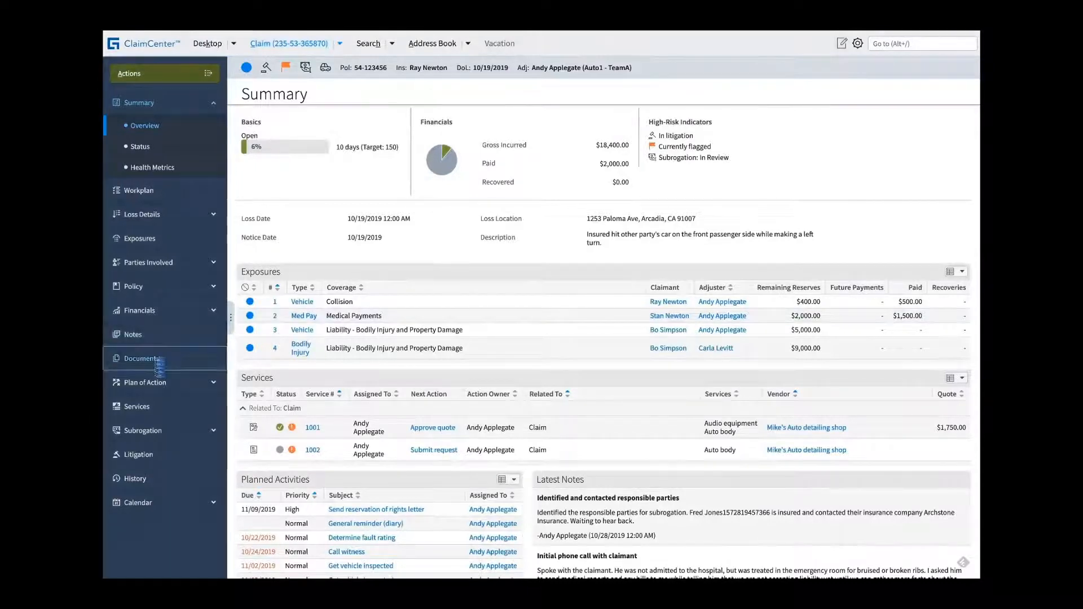
{"action": "left_click", "coordinate": [141, 357]}
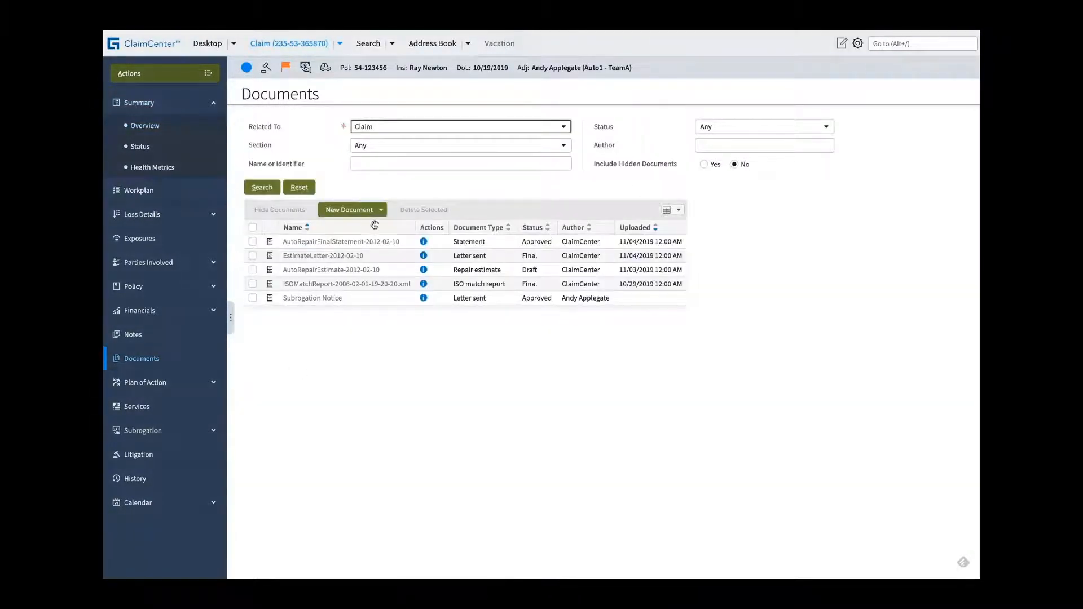
Step: Generate a new letter from the Reservations of Rights document template
{"action": "left_click", "coordinate": [381, 209]}
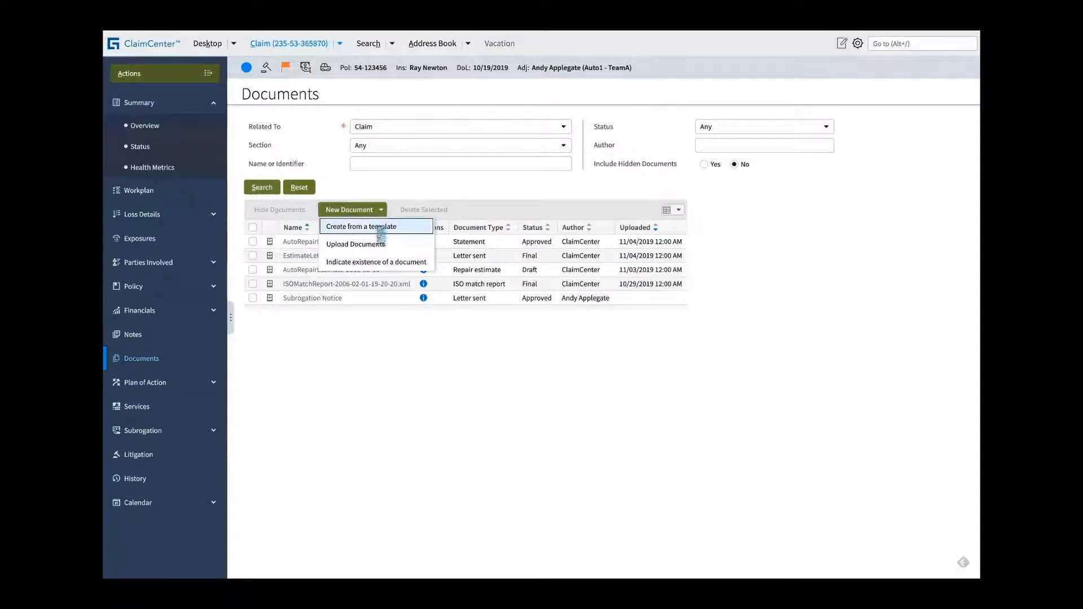
{"action": "left_click", "coordinate": [361, 227]}
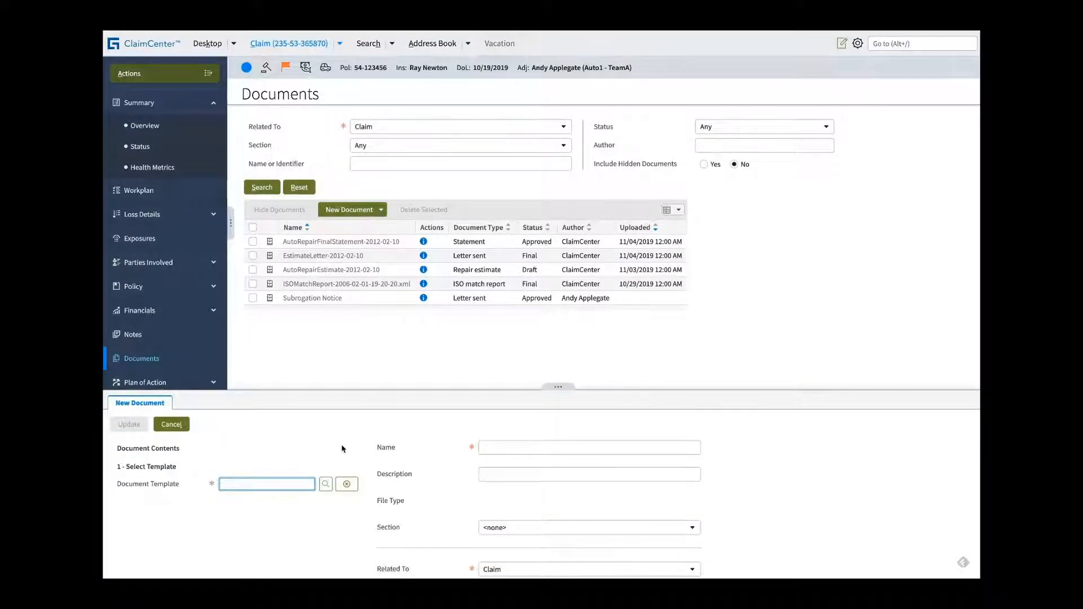
{"action": "left_click", "coordinate": [325, 483]}
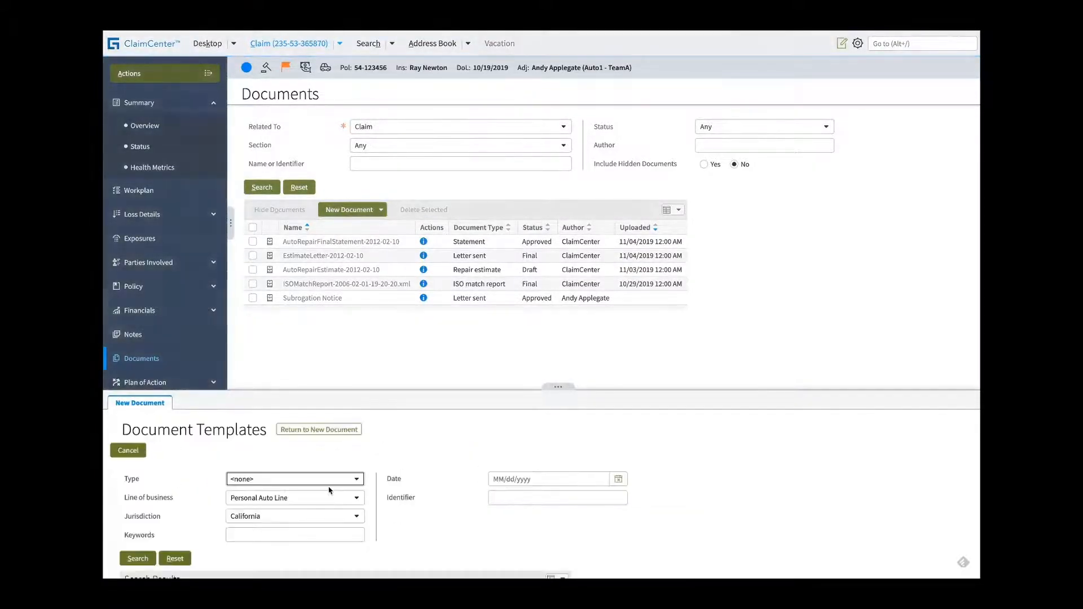
{"action": "left_click", "coordinate": [137, 558]}
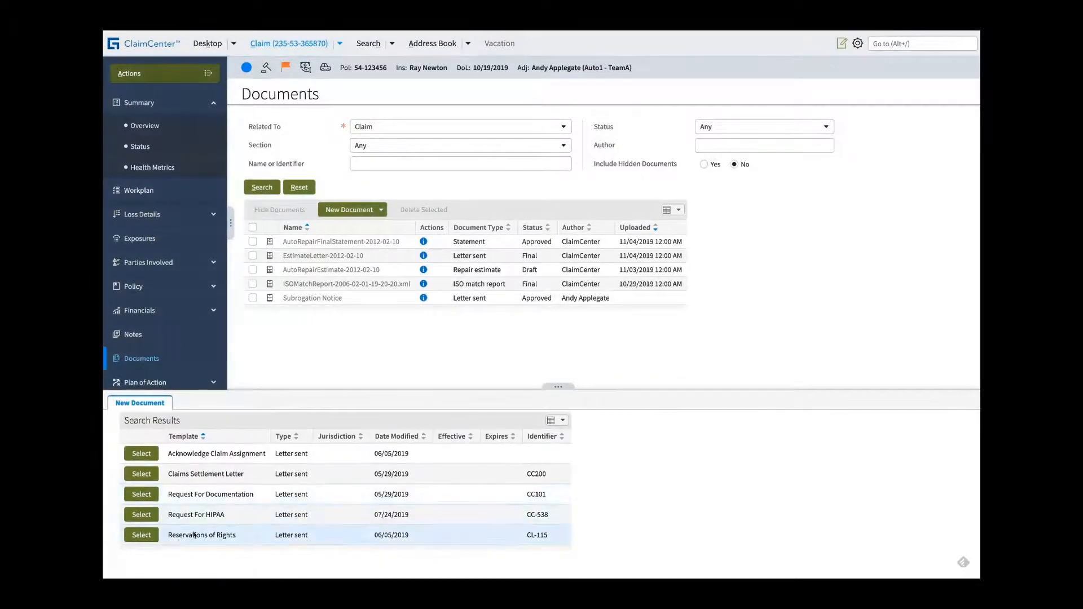
{"action": "left_click", "coordinate": [141, 535]}
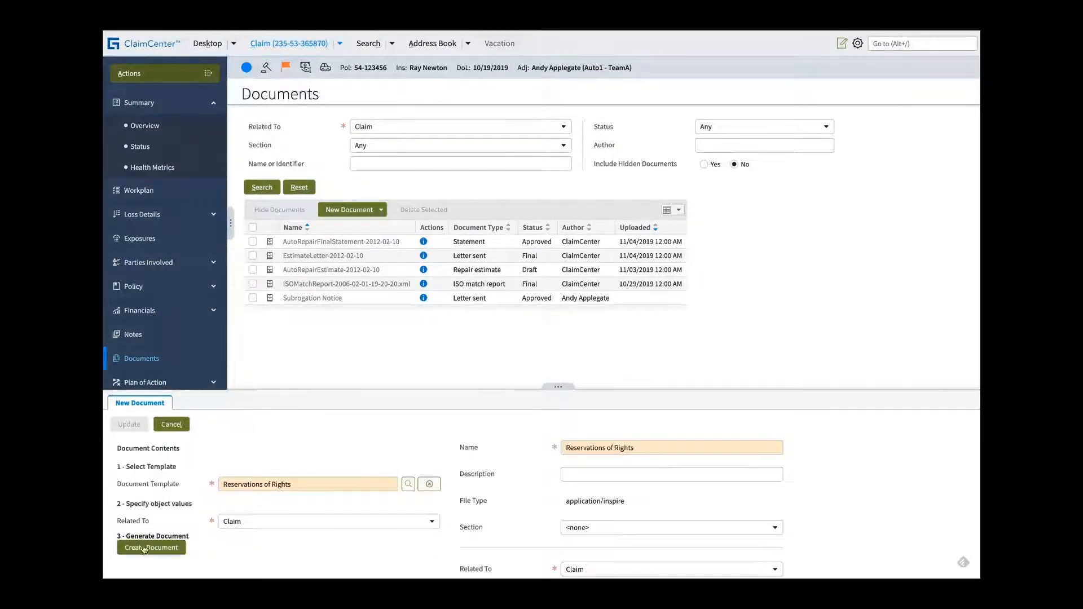
{"action": "left_click", "coordinate": [151, 547]}
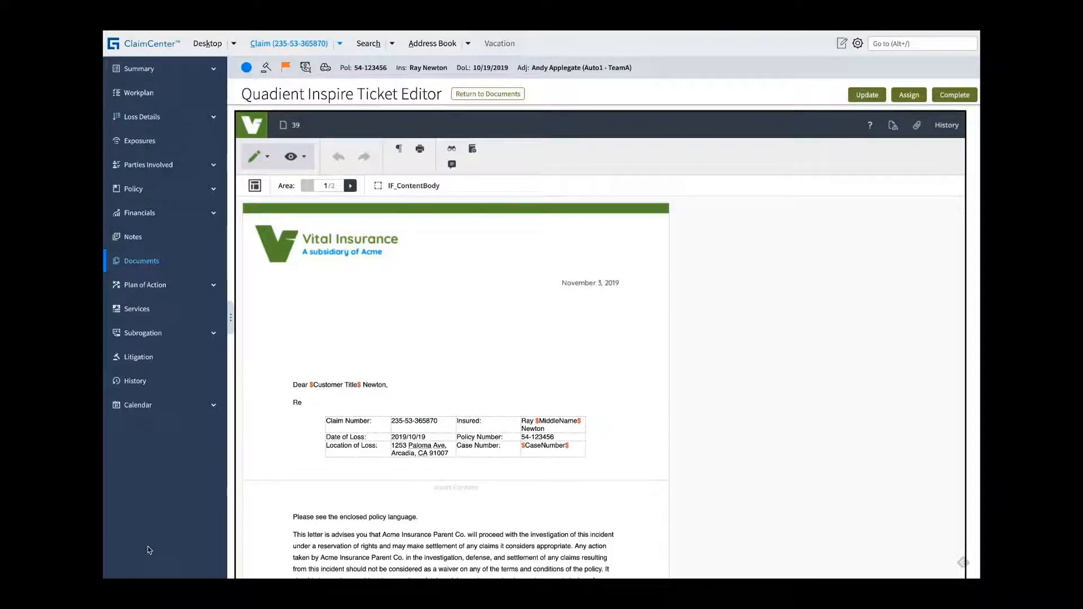
{"action": "mouse_move", "coordinate": [832, 445]}
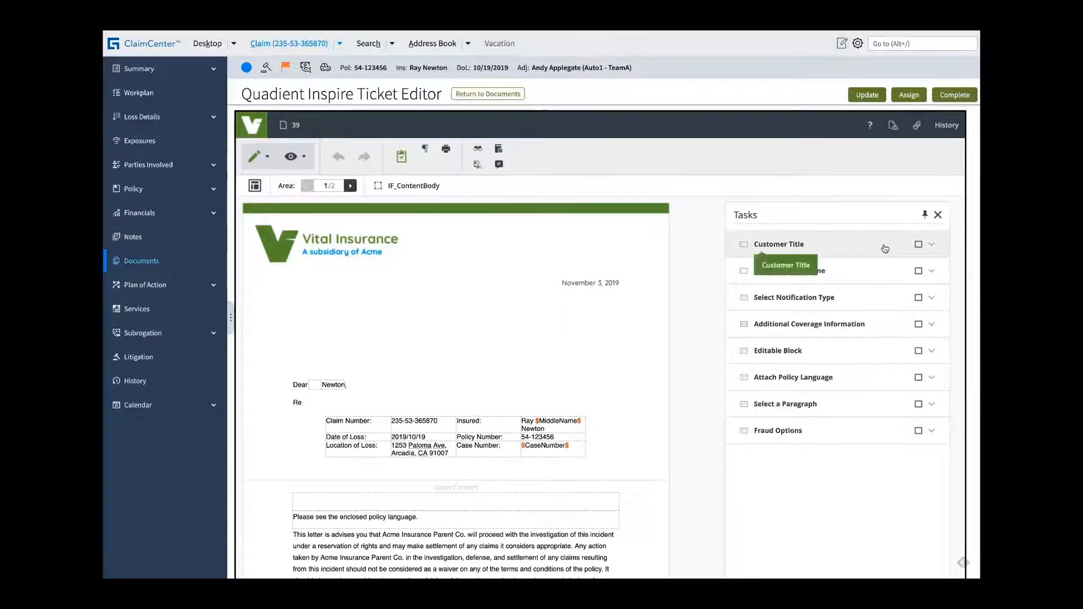
Step: Fill in the customer title, insert the ROR Received Notification paragraph, and go back to the claim's documents
{"action": "left_click", "coordinate": [932, 244]}
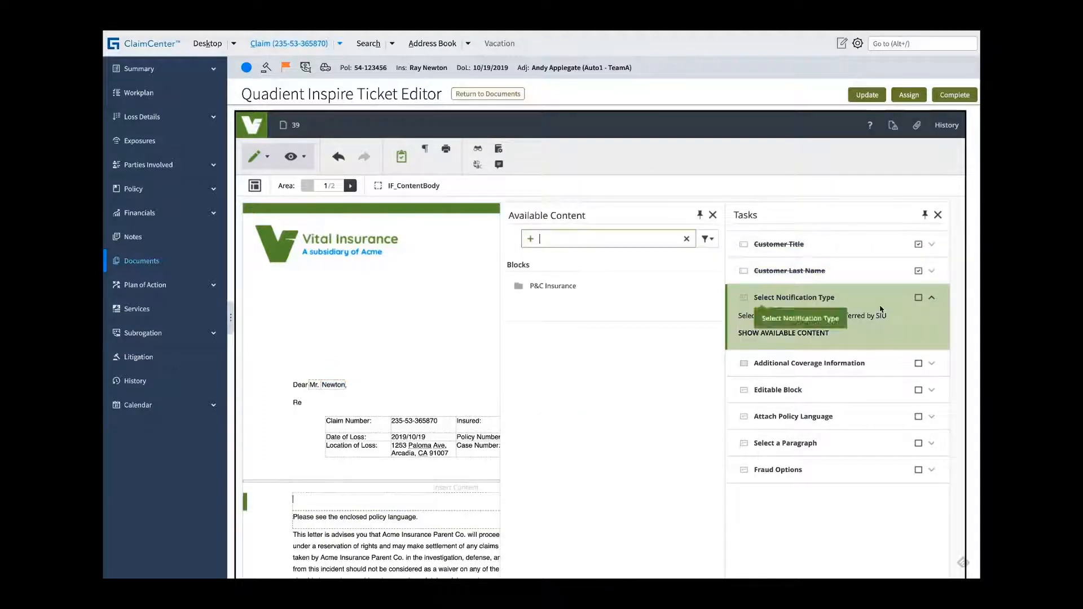
{"action": "mouse_move", "coordinate": [584, 300]}
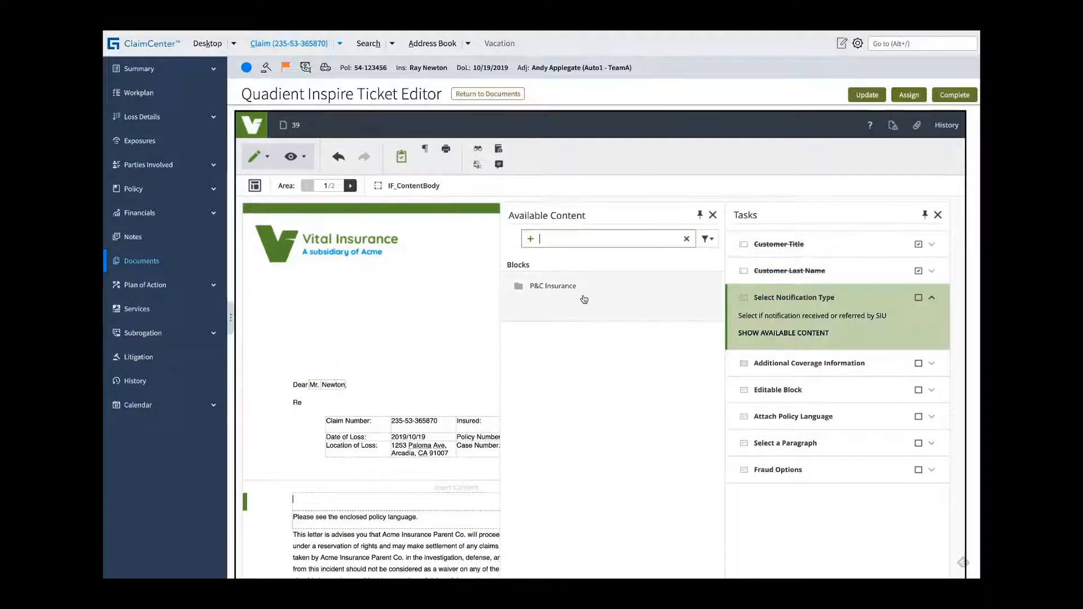
{"action": "left_click", "coordinate": [553, 285]}
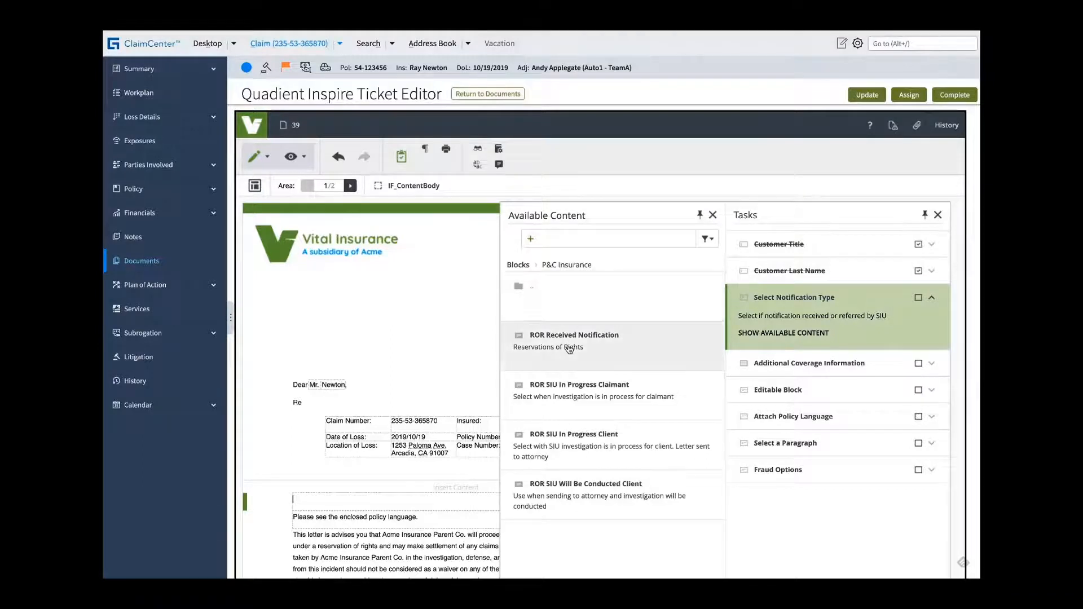
{"action": "left_click", "coordinate": [573, 338]}
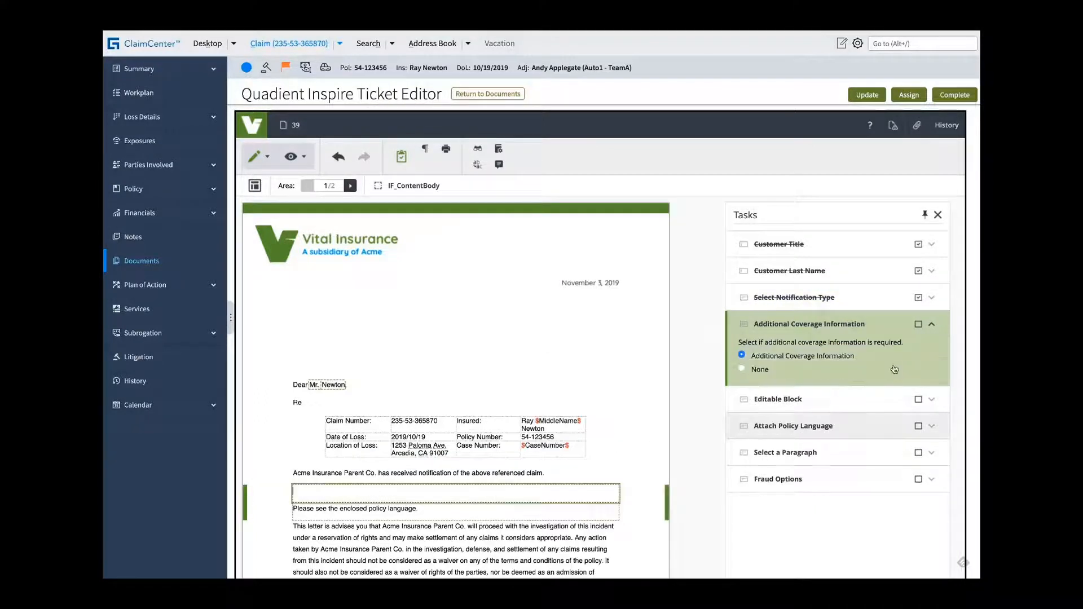
{"action": "left_click", "coordinate": [741, 369]}
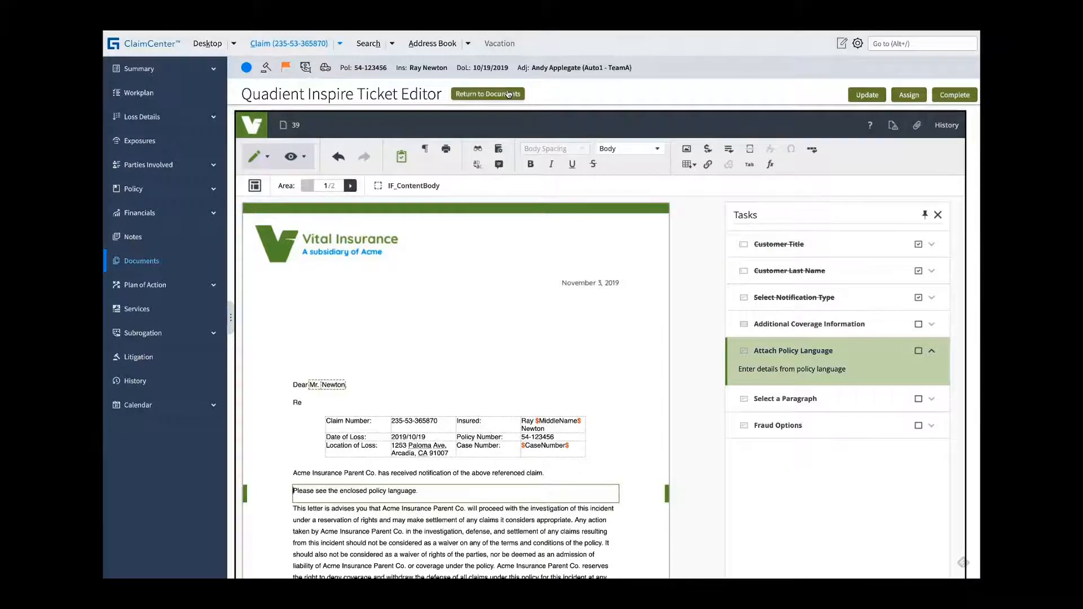
{"action": "left_click", "coordinate": [487, 94]}
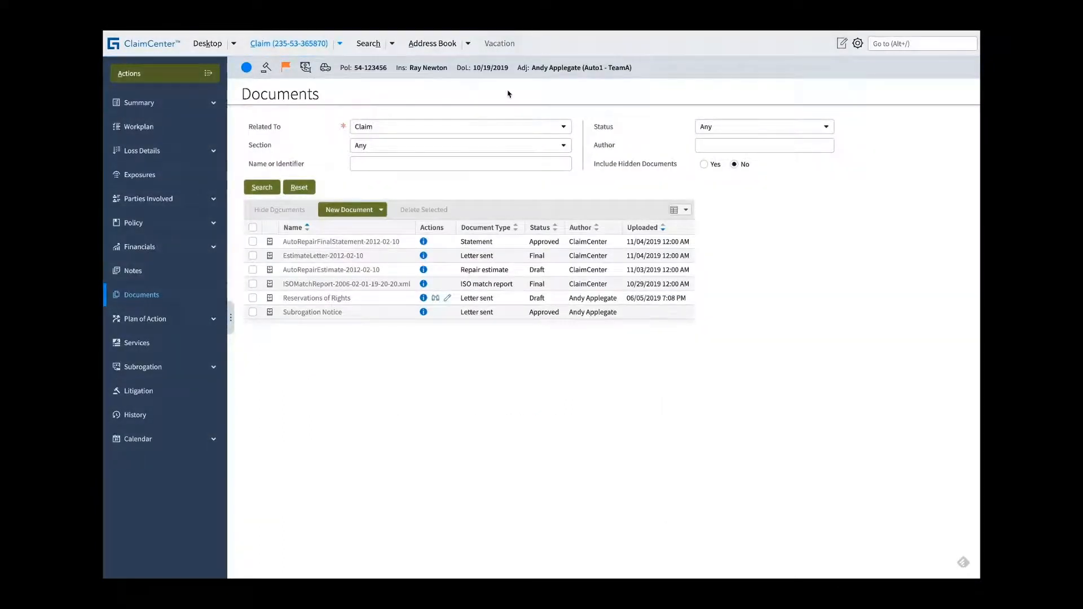
Step: Reopen the Reservations of Rights draft, check its history, and submit it for approval
{"action": "left_click", "coordinate": [447, 298]}
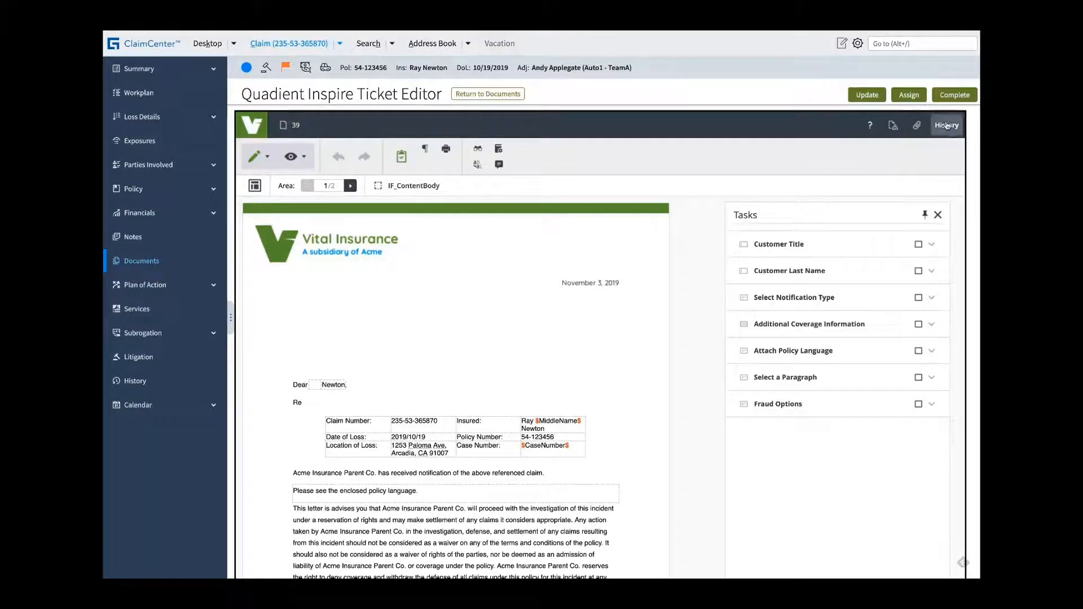
{"action": "left_click", "coordinate": [946, 125]}
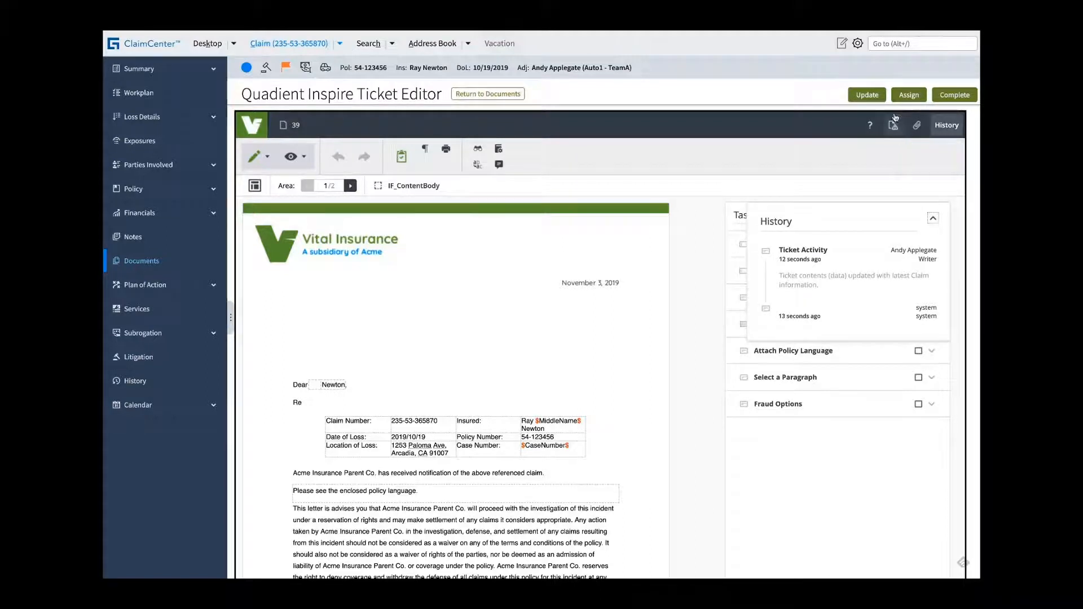
{"action": "mouse_move", "coordinate": [869, 125]}
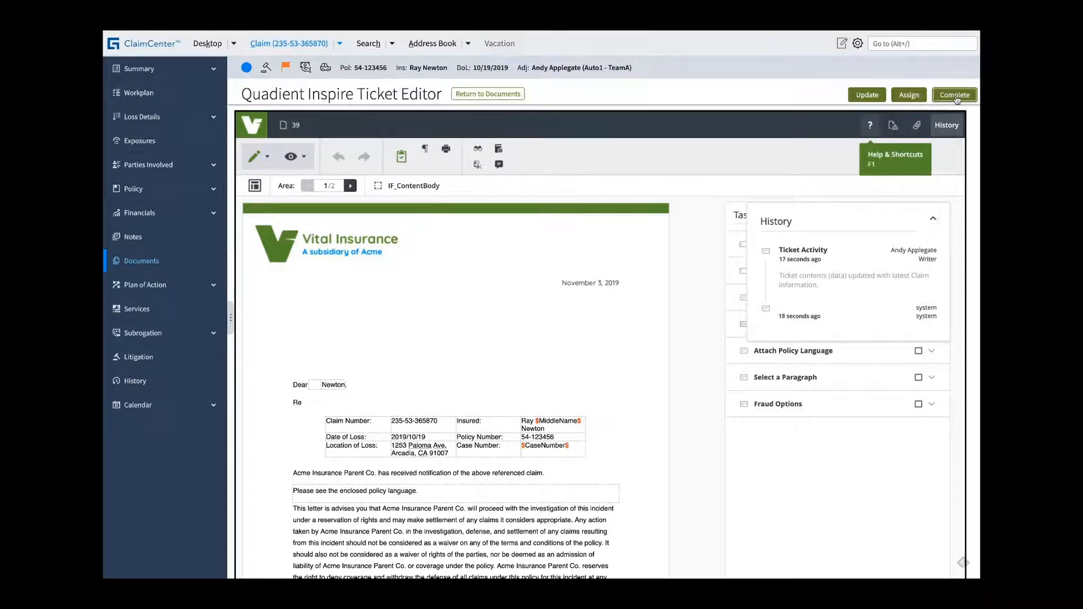
{"action": "left_click", "coordinate": [954, 94]}
{"action": "type", "text": "ssm"}
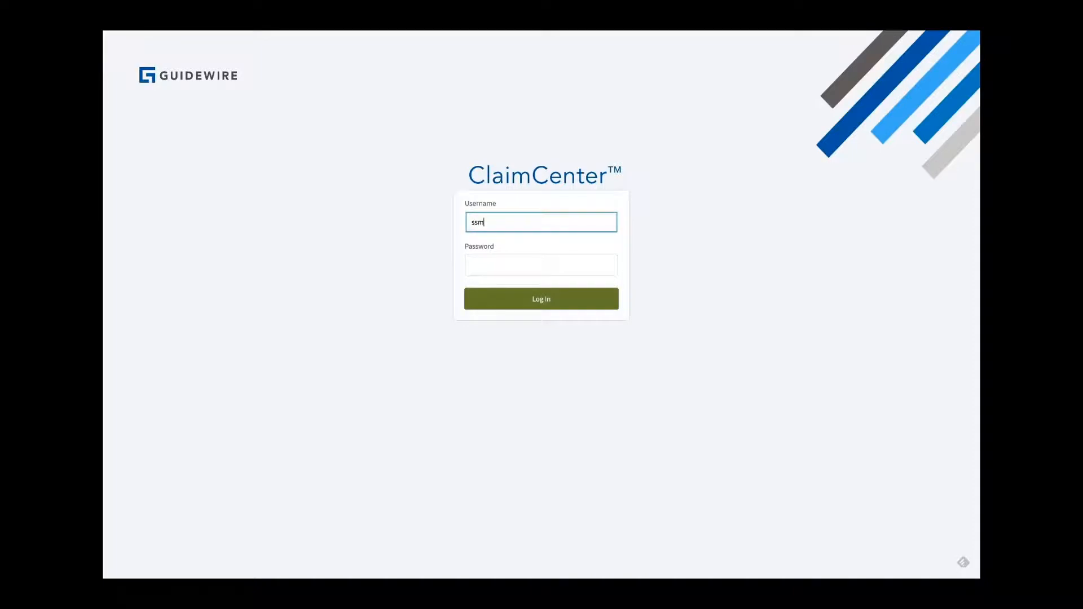
Step: Log in, list All open activities, and open the Review and approve new document letter
{"action": "left_click", "coordinate": [541, 299]}
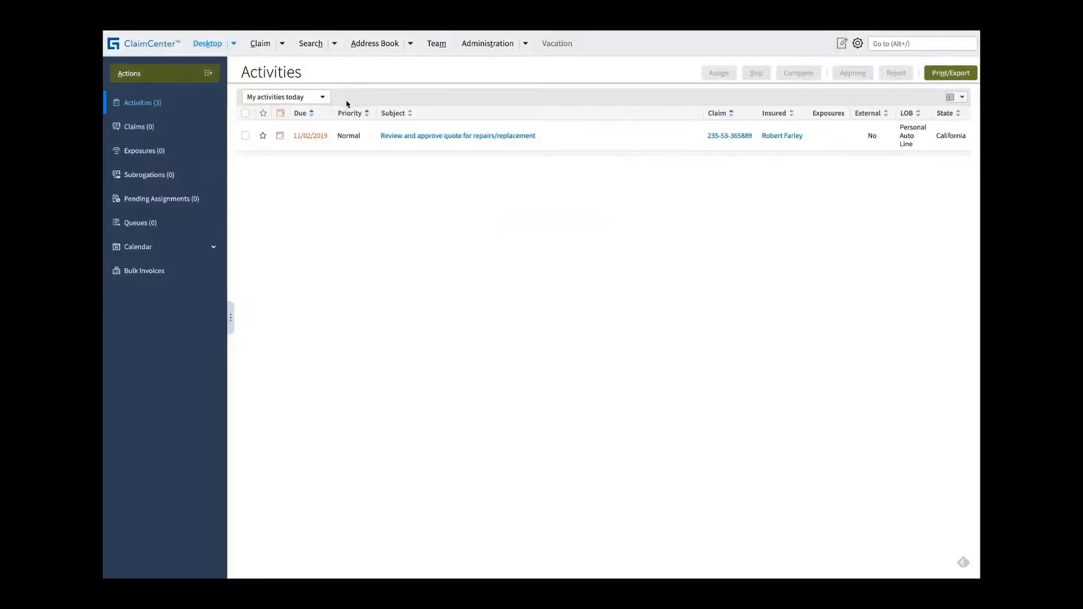
{"action": "left_click", "coordinate": [283, 96]}
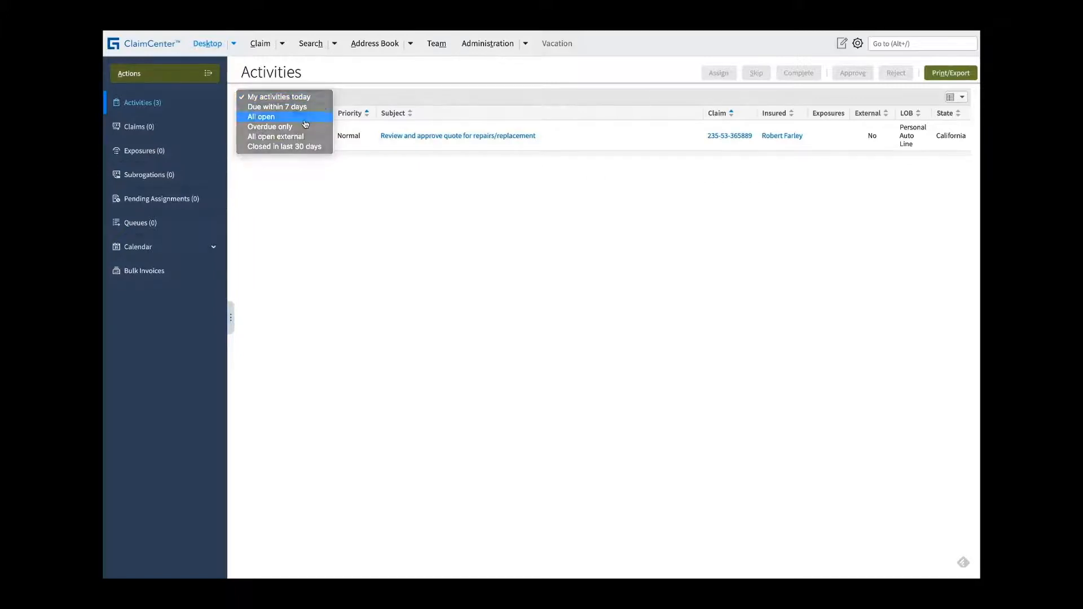
{"action": "left_click", "coordinate": [261, 117]}
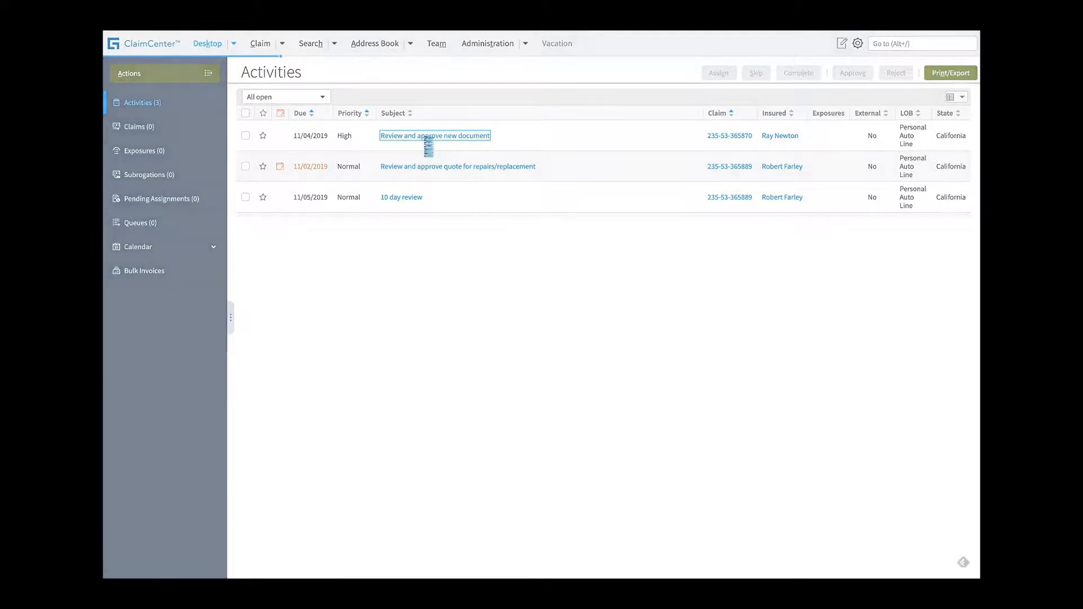
{"action": "left_click", "coordinate": [435, 135]}
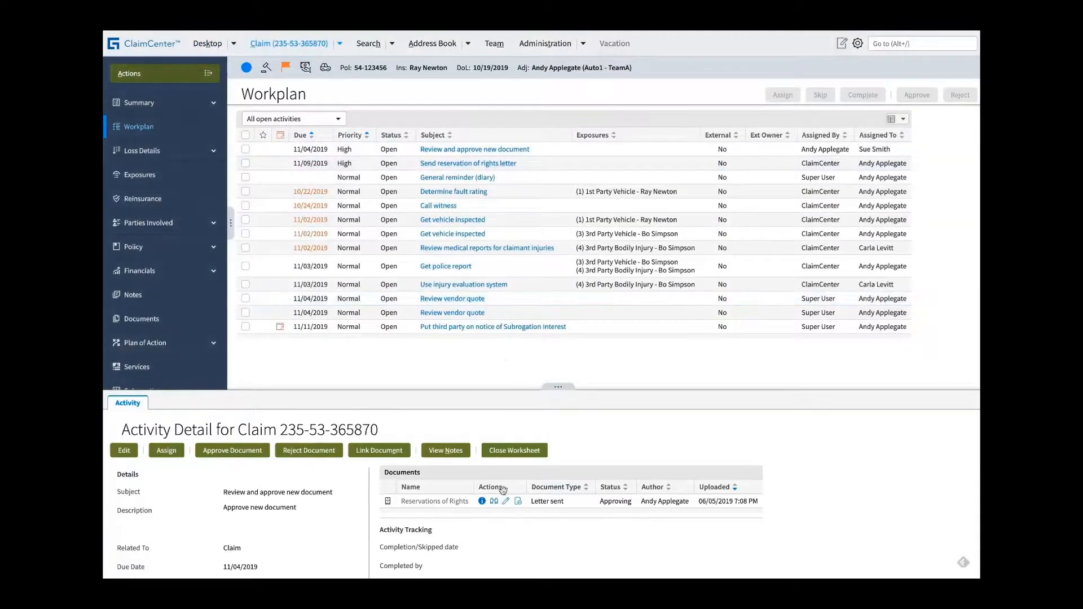
{"action": "left_click", "coordinate": [506, 502]}
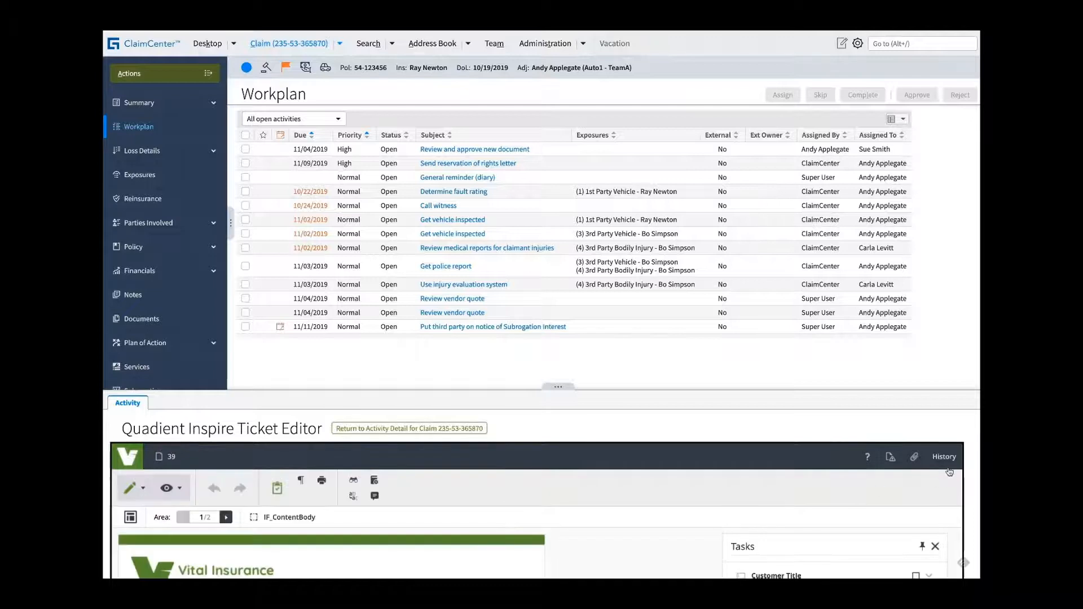
Step: Review the letter's ticket history, then approve the Reservations of Rights document from Activity Detail
{"action": "left_click", "coordinate": [942, 456]}
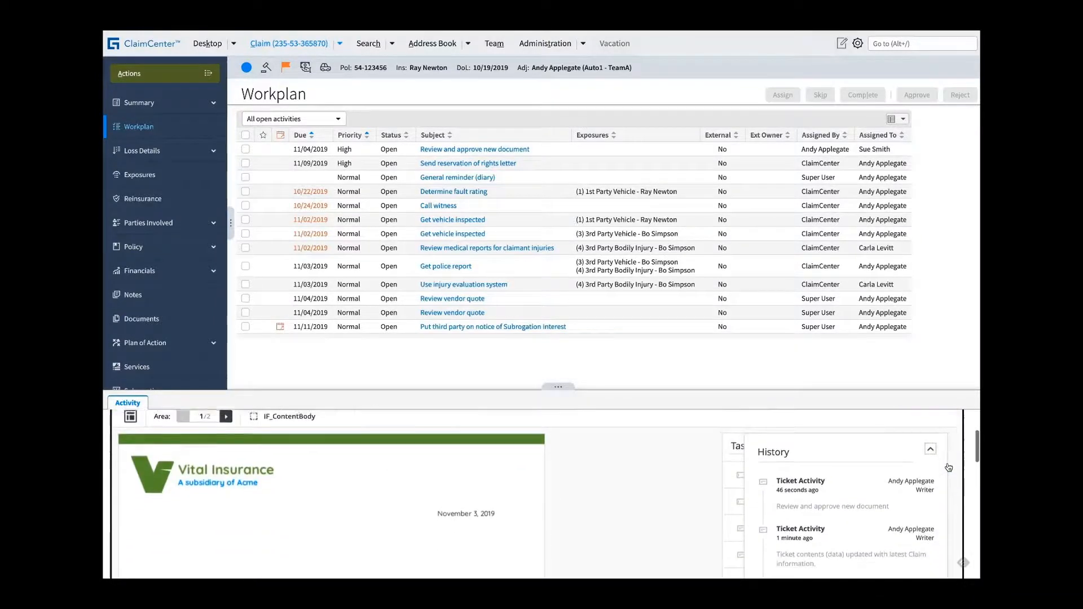
{"action": "scroll", "scroll_direction": "down", "scroll_amount": 3}
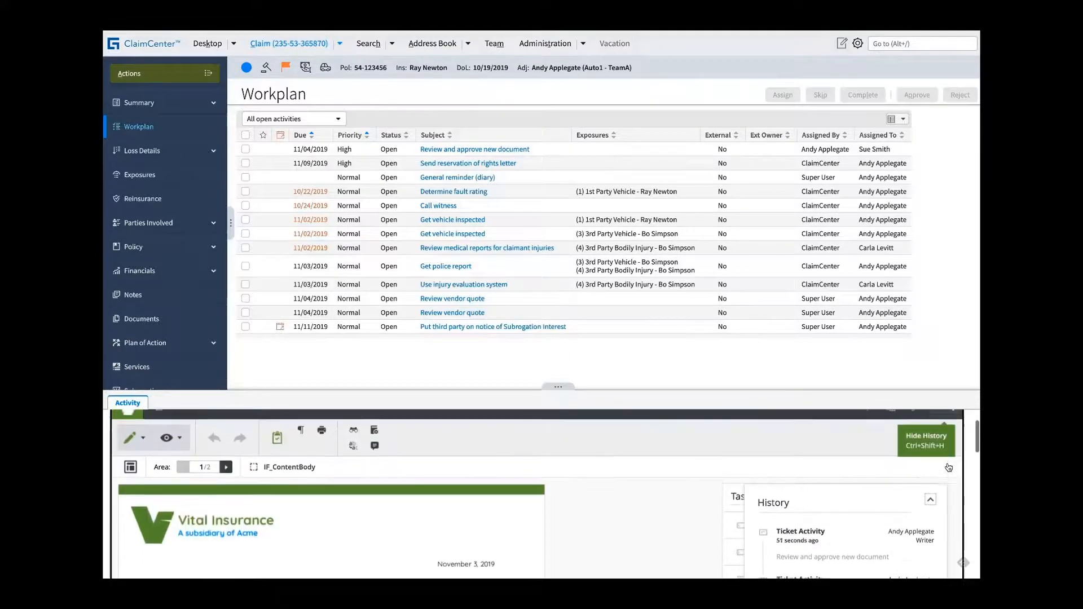
{"action": "left_click", "coordinate": [926, 440]}
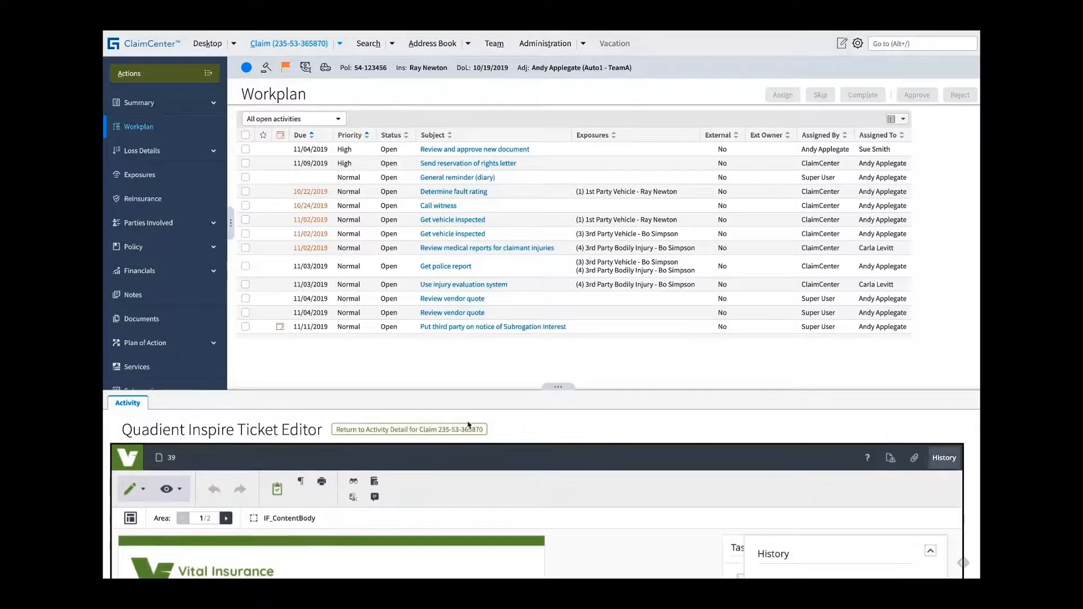
{"action": "left_click", "coordinate": [409, 429]}
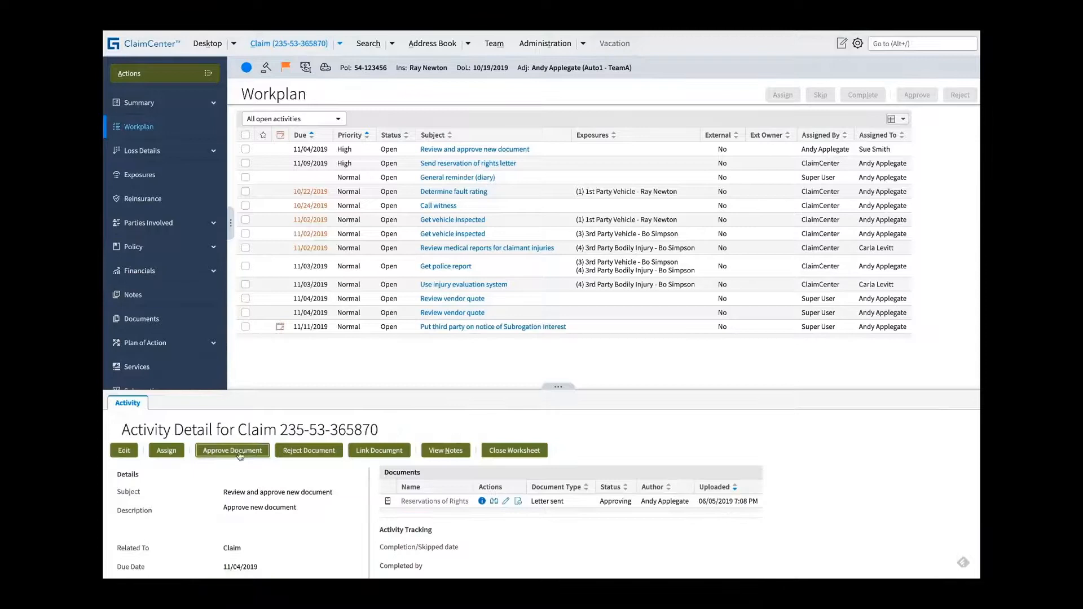
{"action": "left_click", "coordinate": [232, 450]}
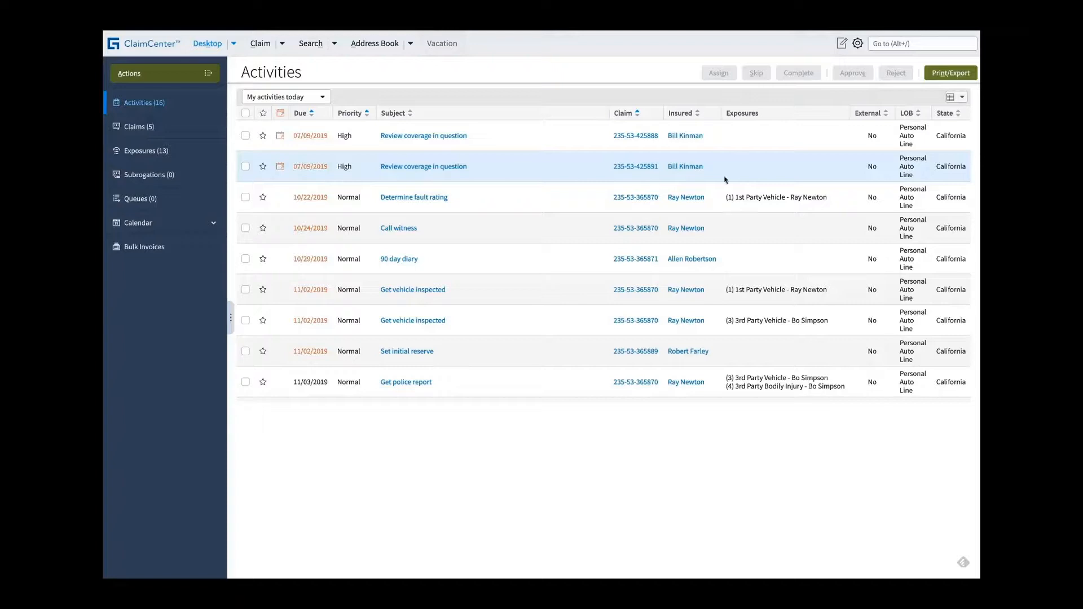
{"action": "double_click", "coordinate": [635, 197]}
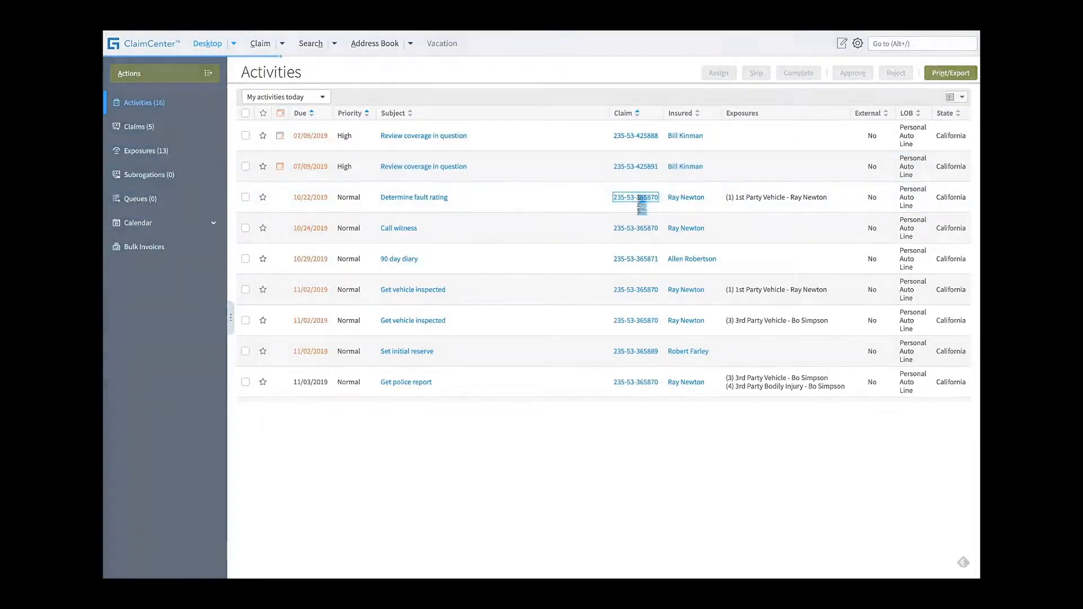
{"action": "left_click", "coordinate": [636, 197]}
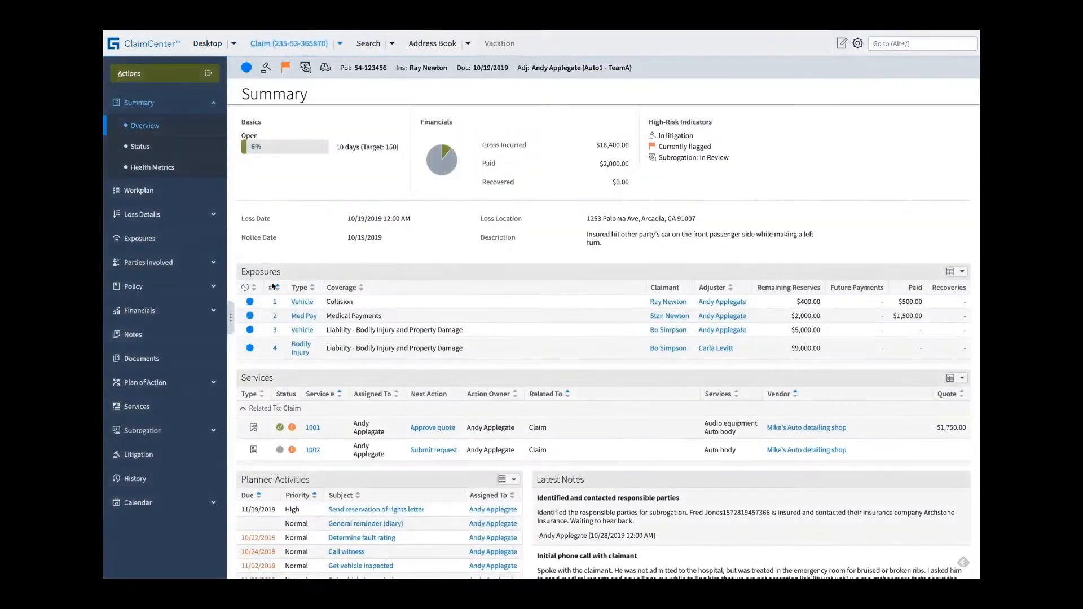
{"action": "left_click", "coordinate": [141, 357]}
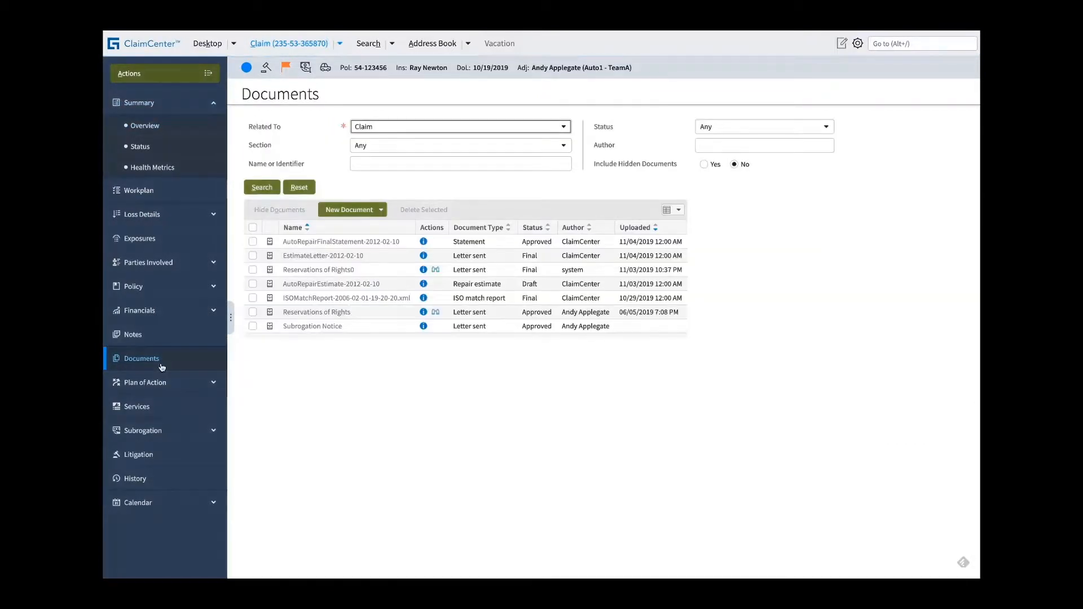
{"action": "mouse_move", "coordinate": [314, 269]}
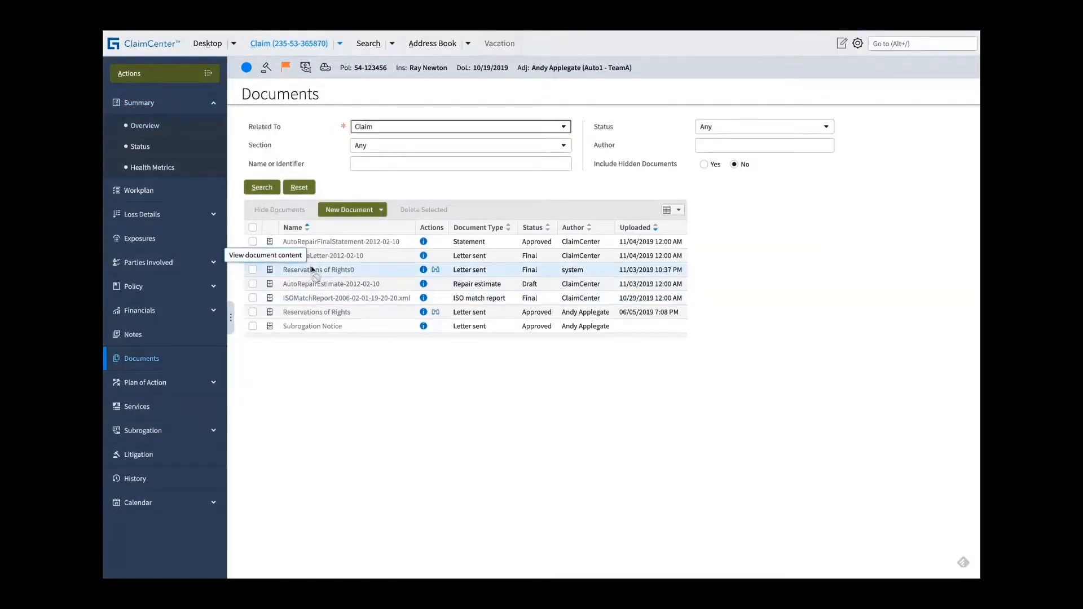
{"action": "mouse_move", "coordinate": [436, 270]}
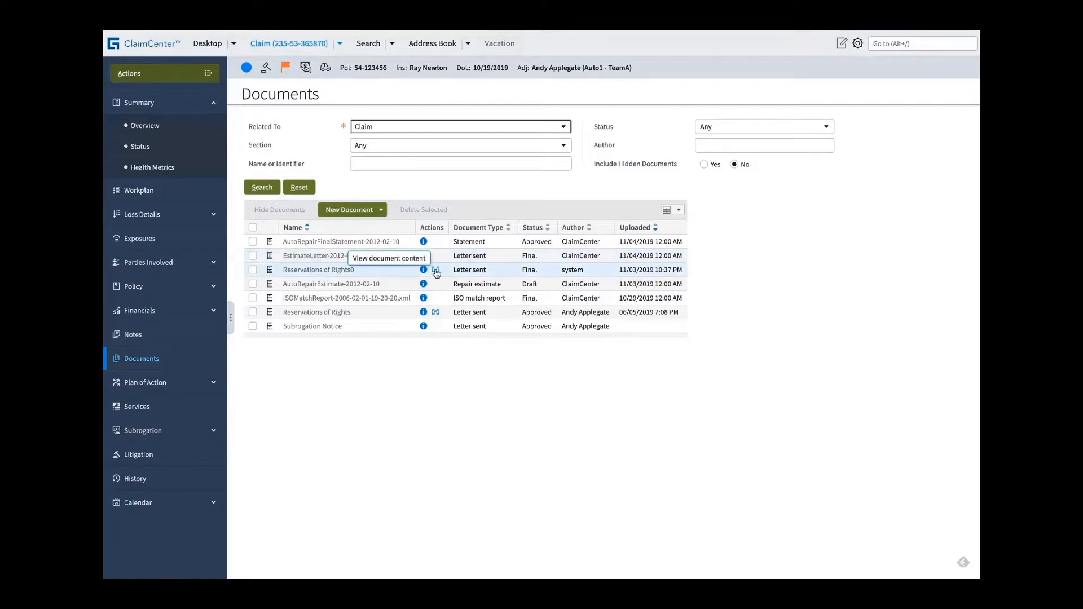
{"action": "left_click", "coordinate": [435, 270]}
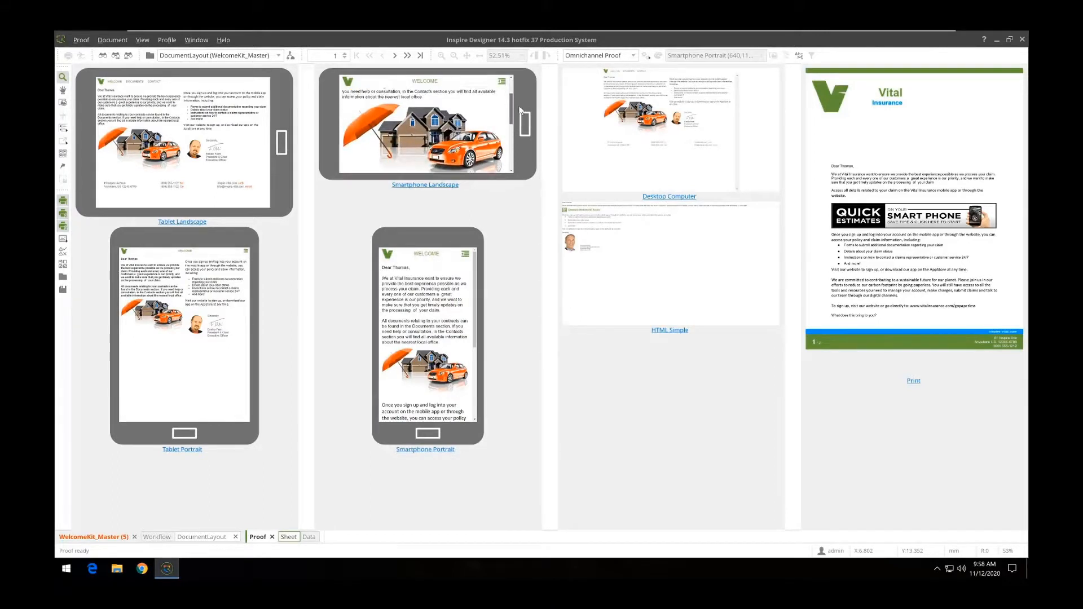
{"action": "scroll", "scroll_direction": "down", "scroll_amount": 3}
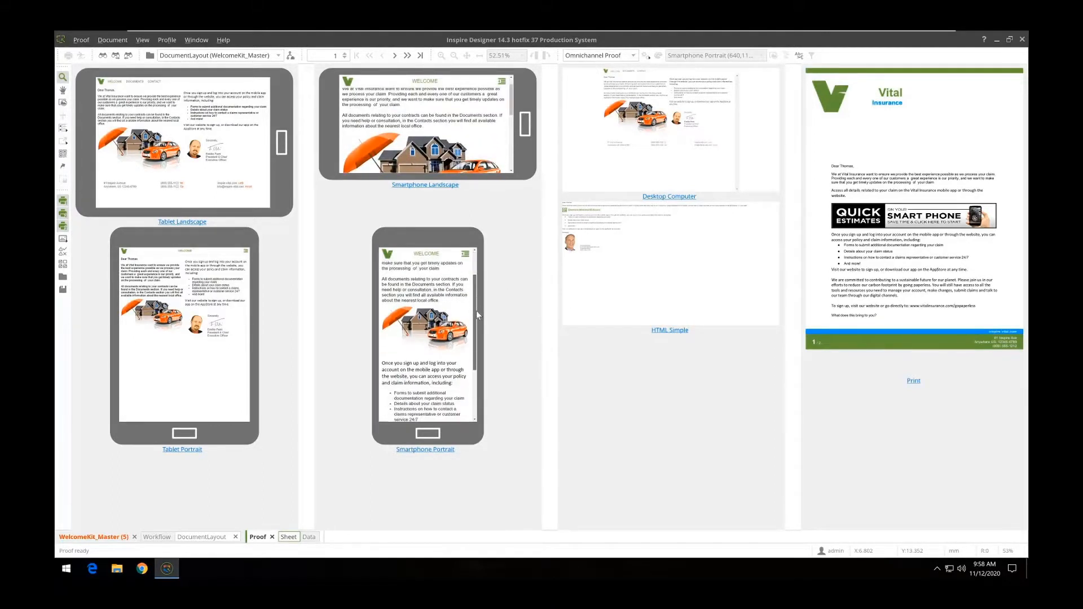